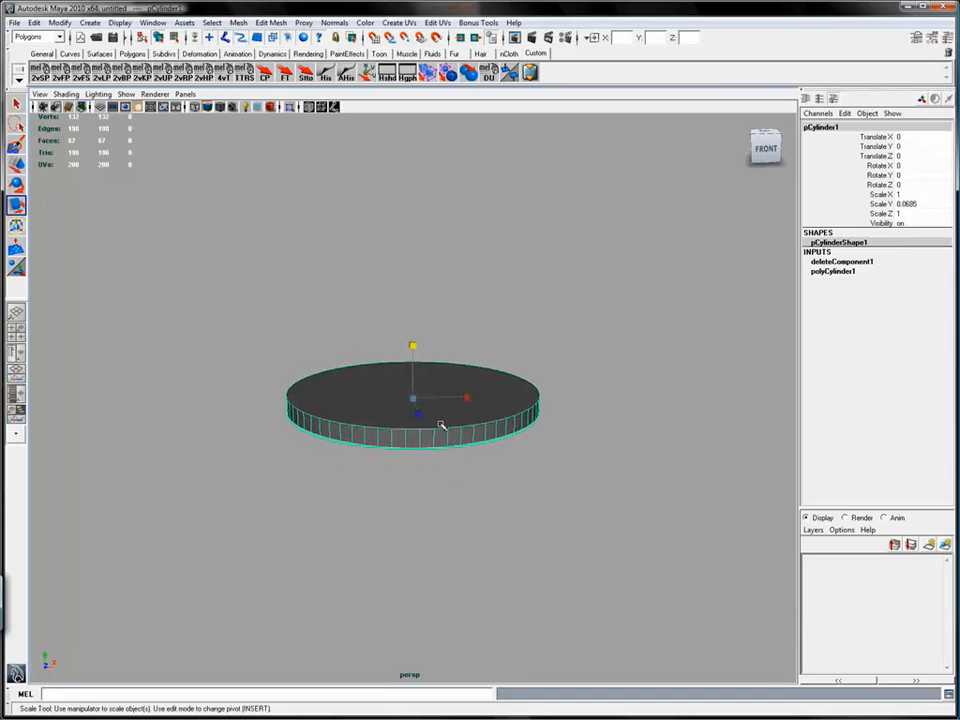
Step: Scale the cylinder flat on Y into a thin 66-subdivision disc and view it from the side
left_click_drag(413, 400, 500, 420)
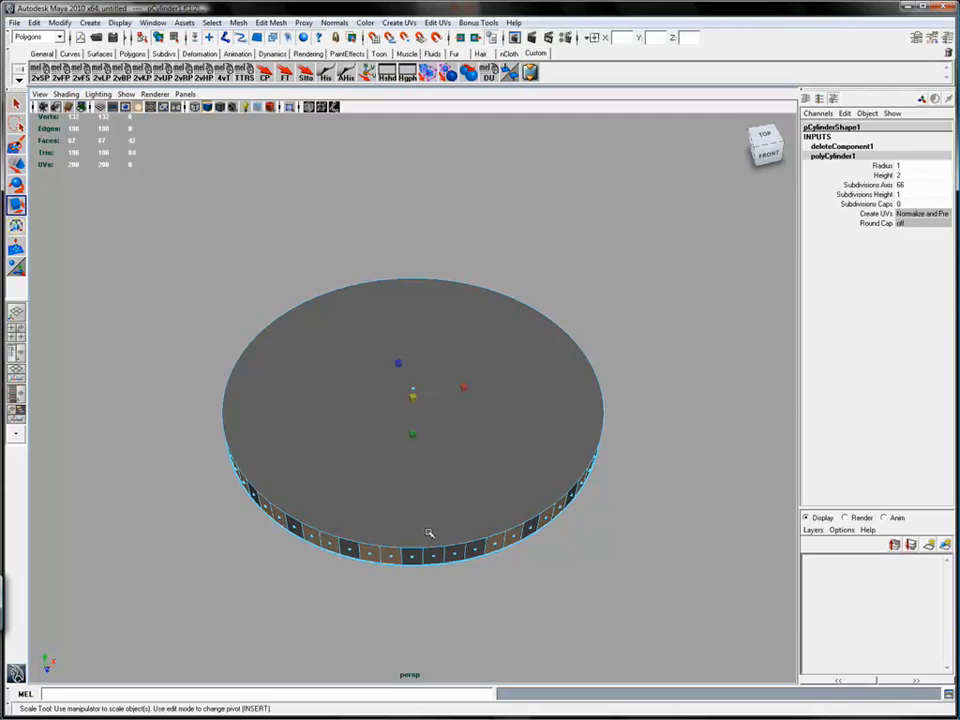
left_click_drag(430, 530, 658, 529)
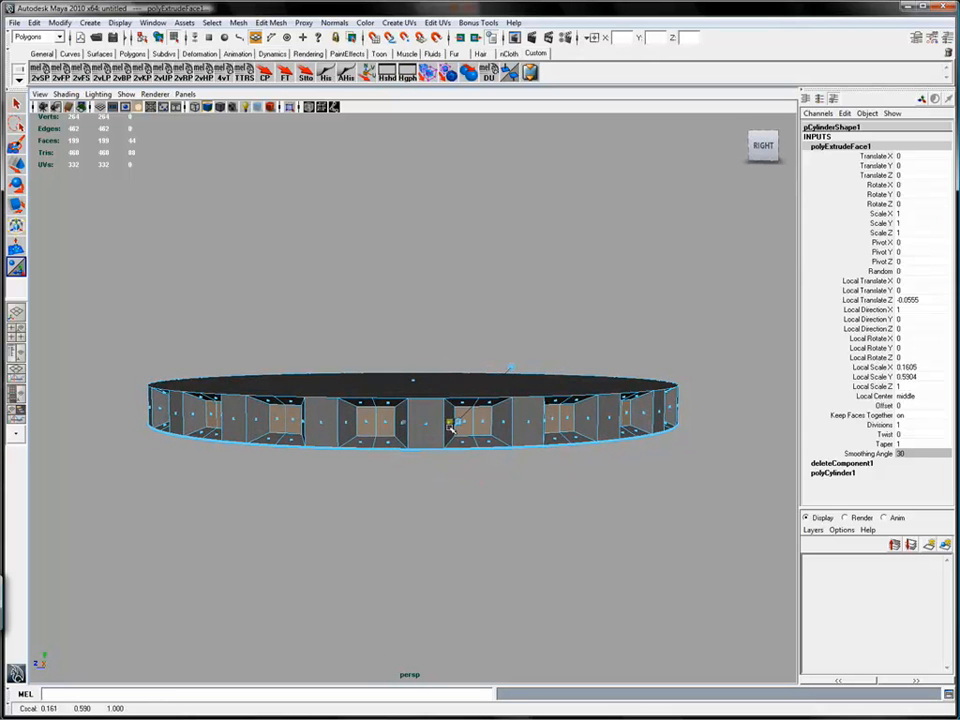
Step: Push the extruded alternate side faces inward to form notched skirt teeth
left_click(450, 425)
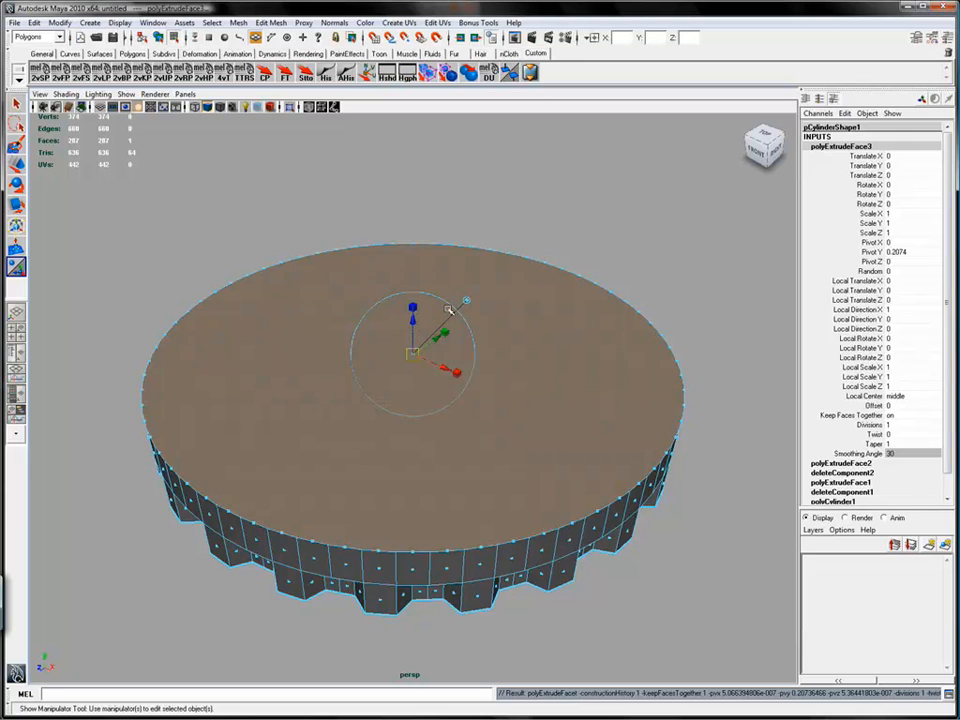
left_click_drag(435, 340, 395, 320)
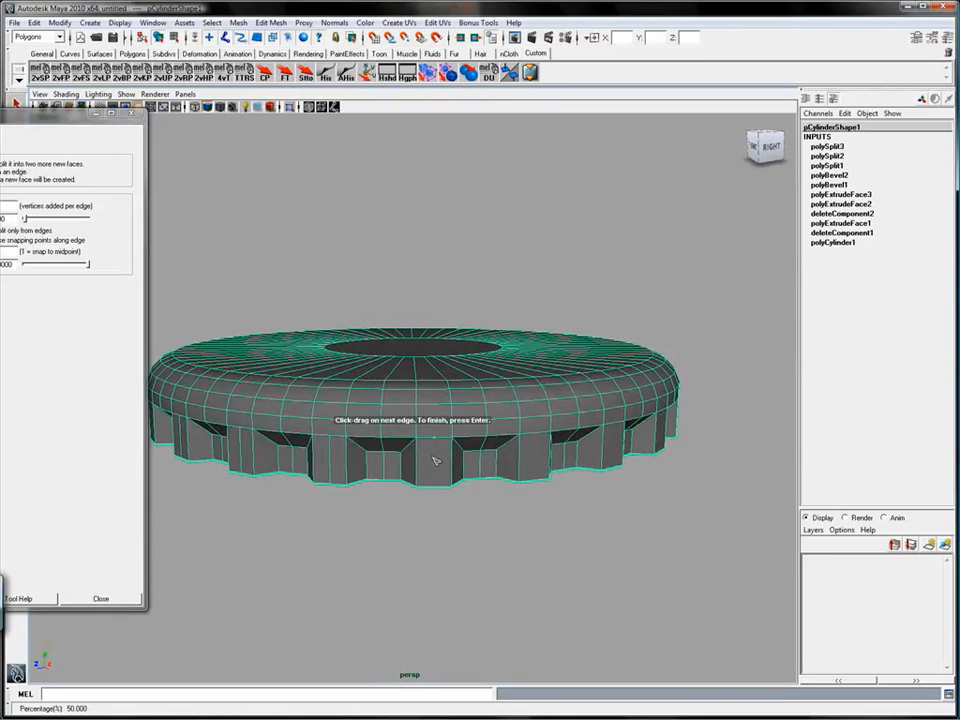
Step: Finish the current split and cut another vertical edge down a skirt face
key("Return")
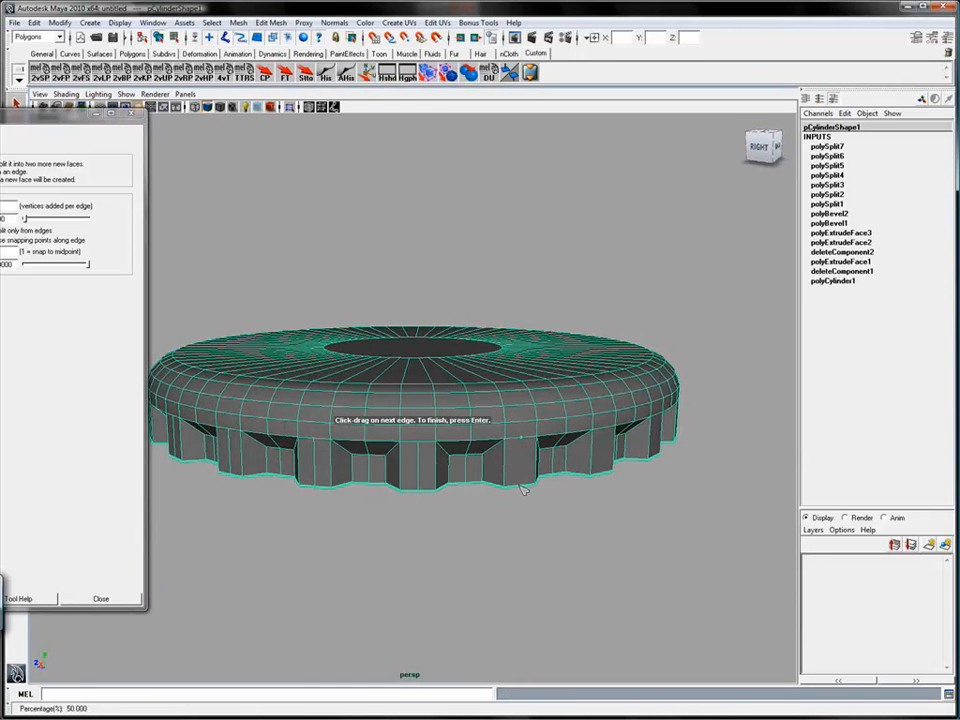
left_click_drag(520, 490, 650, 490)
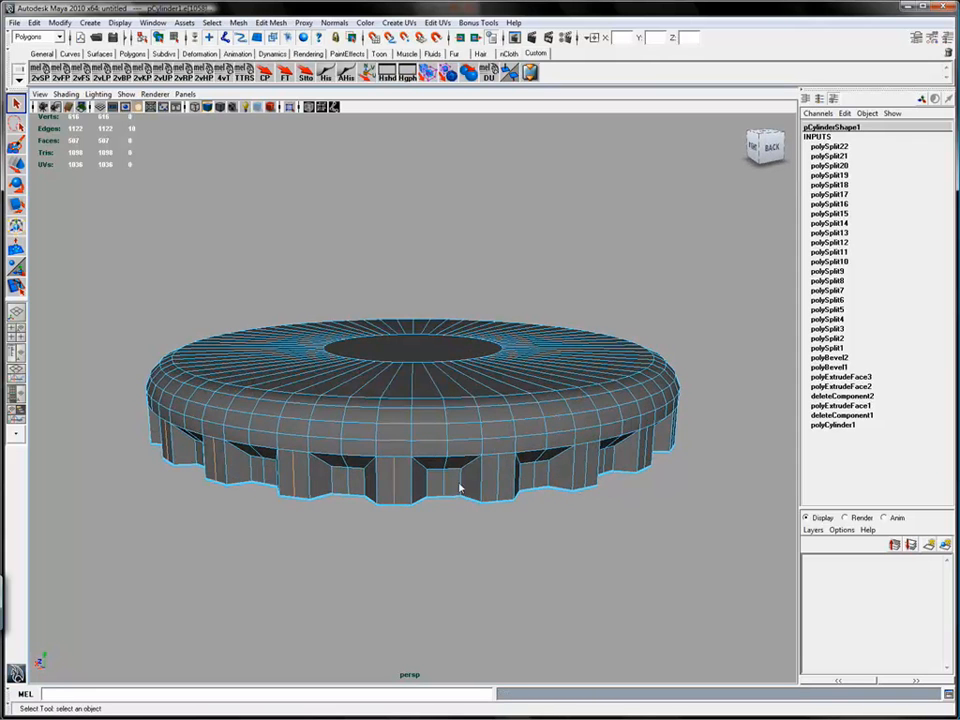
left_click_drag(460, 488, 694, 487)
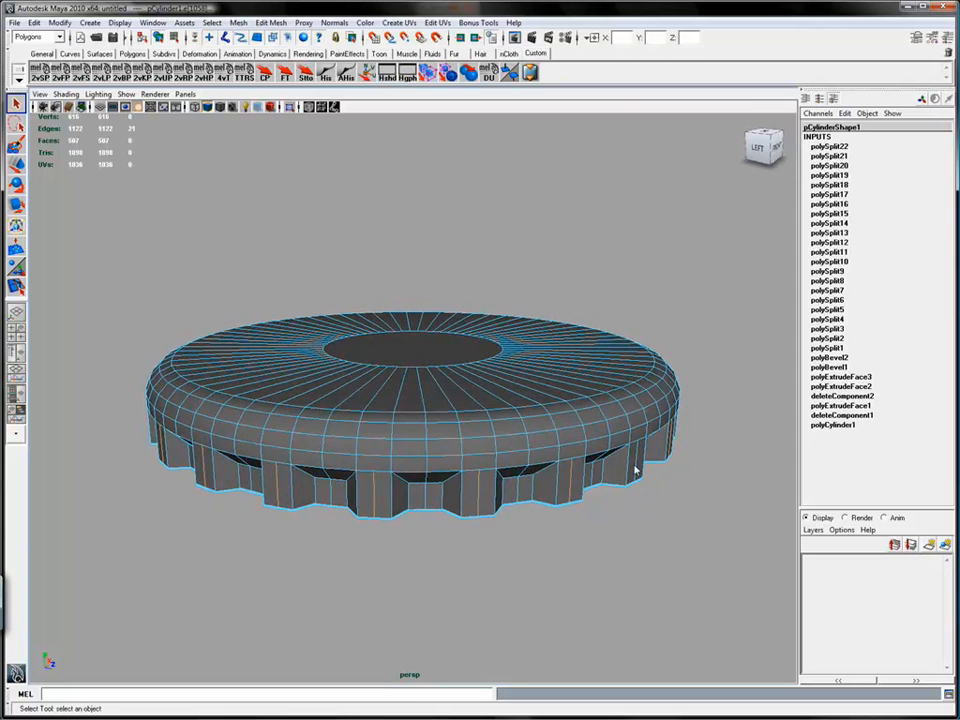
left_click_drag(635, 470, 647, 500)
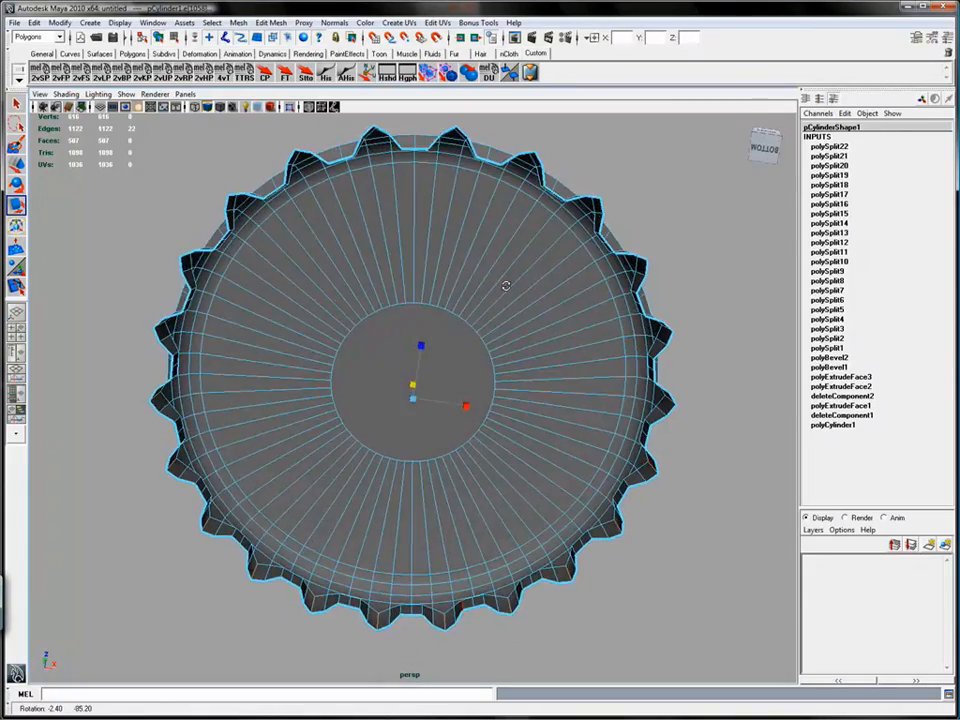
left_click_drag(505, 285, 560, 420)
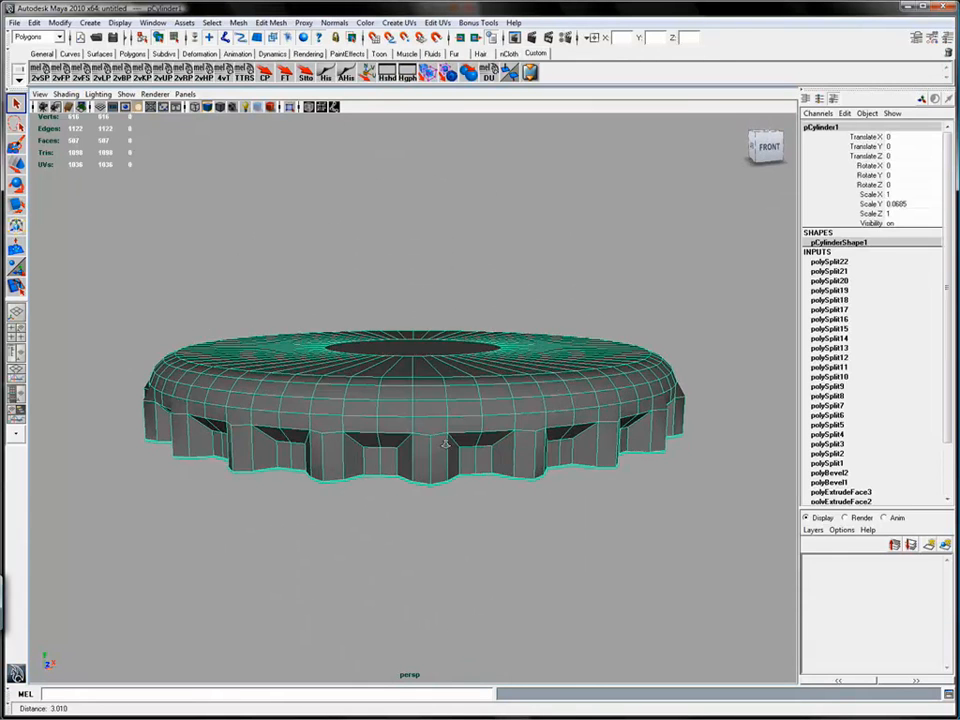
left_click_drag(445, 440, 550, 435)
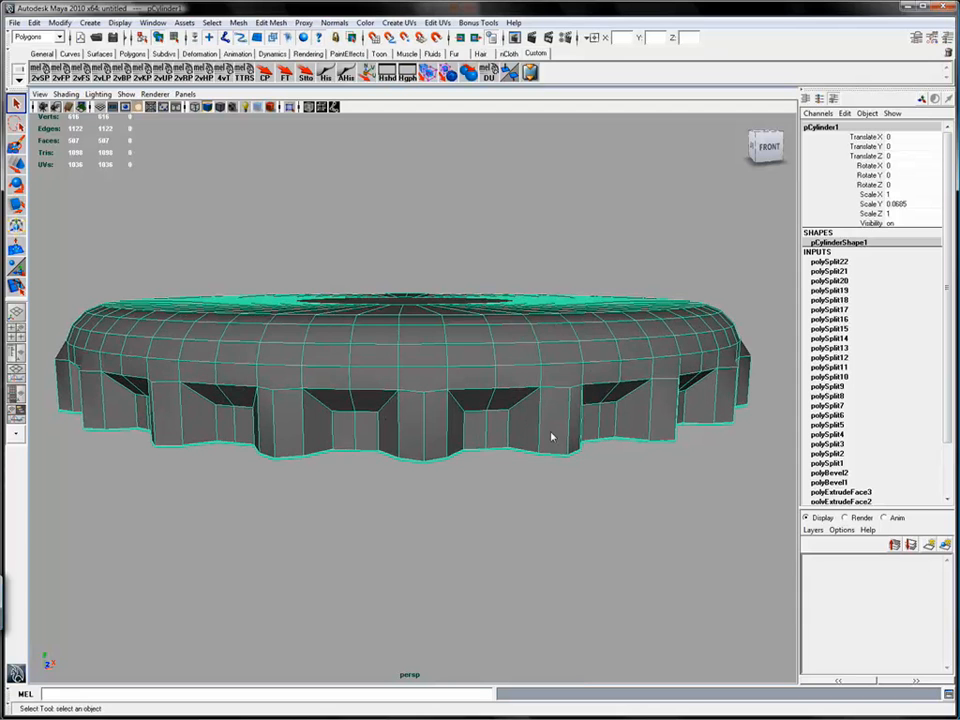
right_click(555, 427)
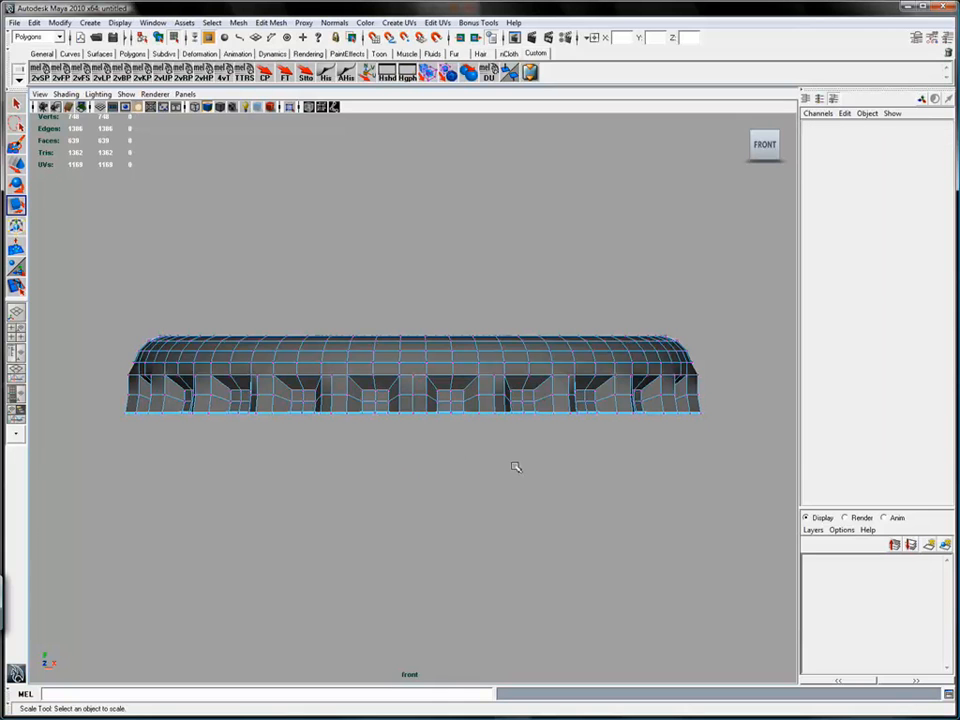
mouse_move(527, 380)
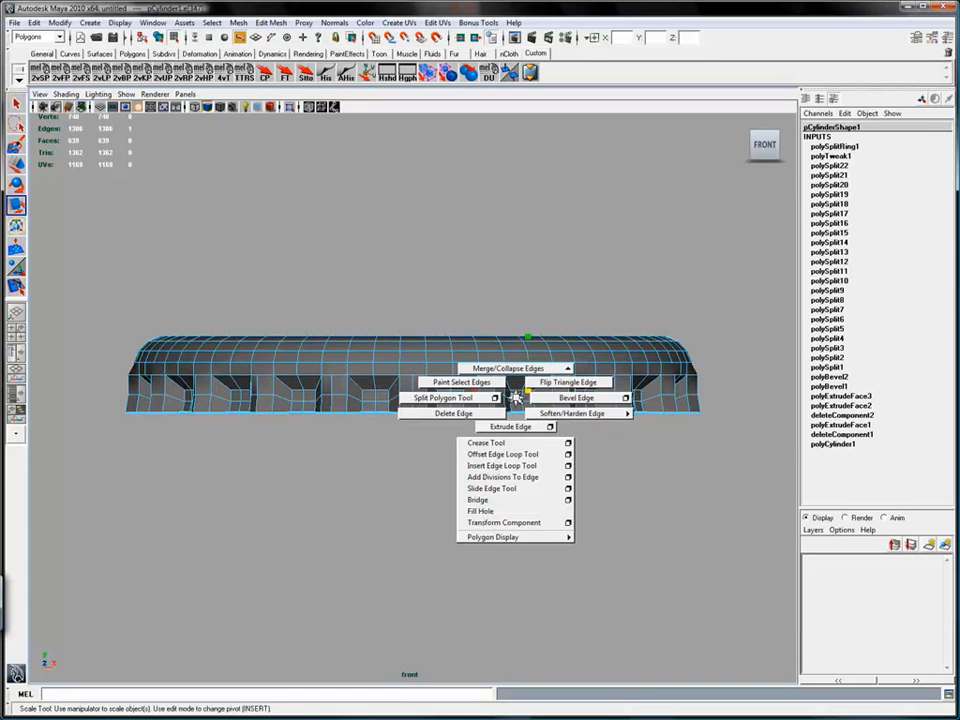
Step: Set the Insert Edge Loop Tool to Equal distance from edge
left_click(502, 465)
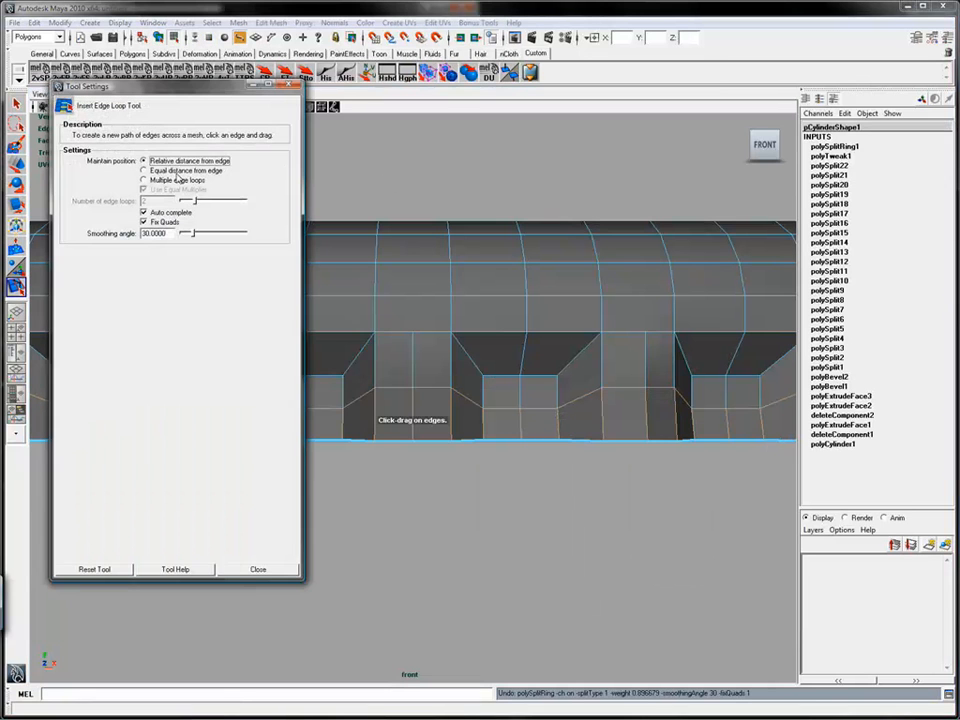
left_click(145, 170)
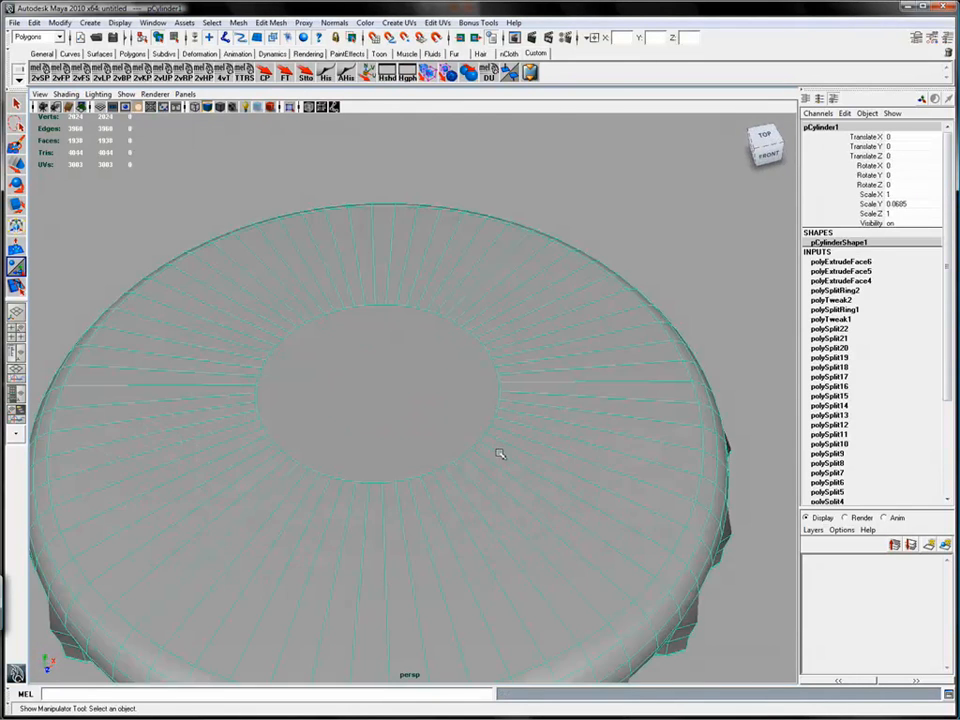
Step: Poke the cap's top centre face so triangles meet at one point
right_click(435, 400)
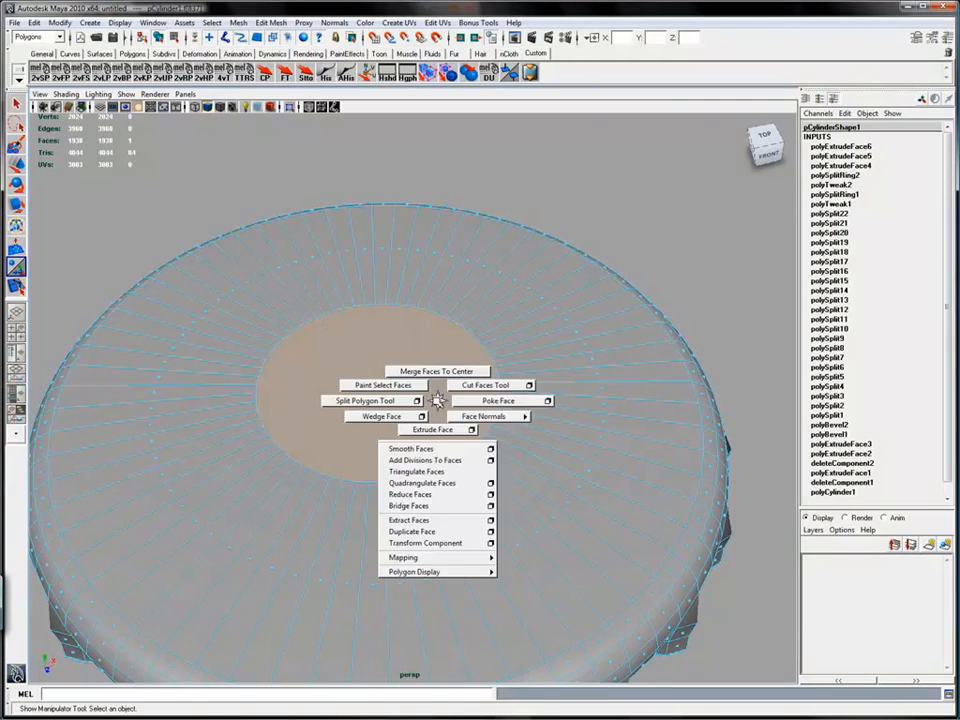
left_click(499, 401)
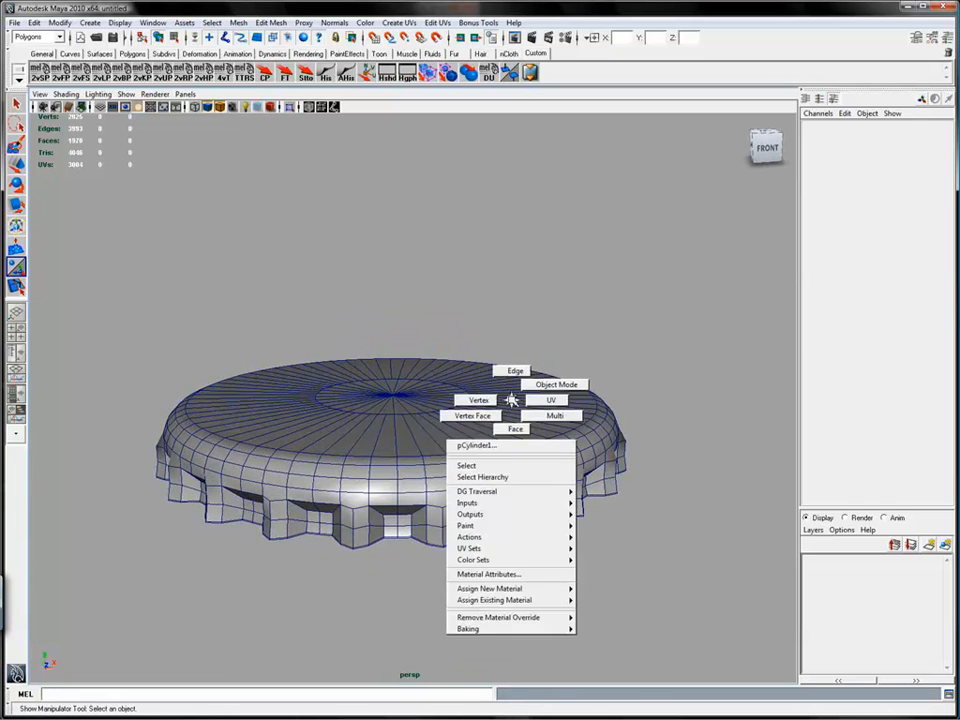
Step: Switch to Object Mode, select then deselect the cap, and orbit the smoothed preview
left_click(466, 465)
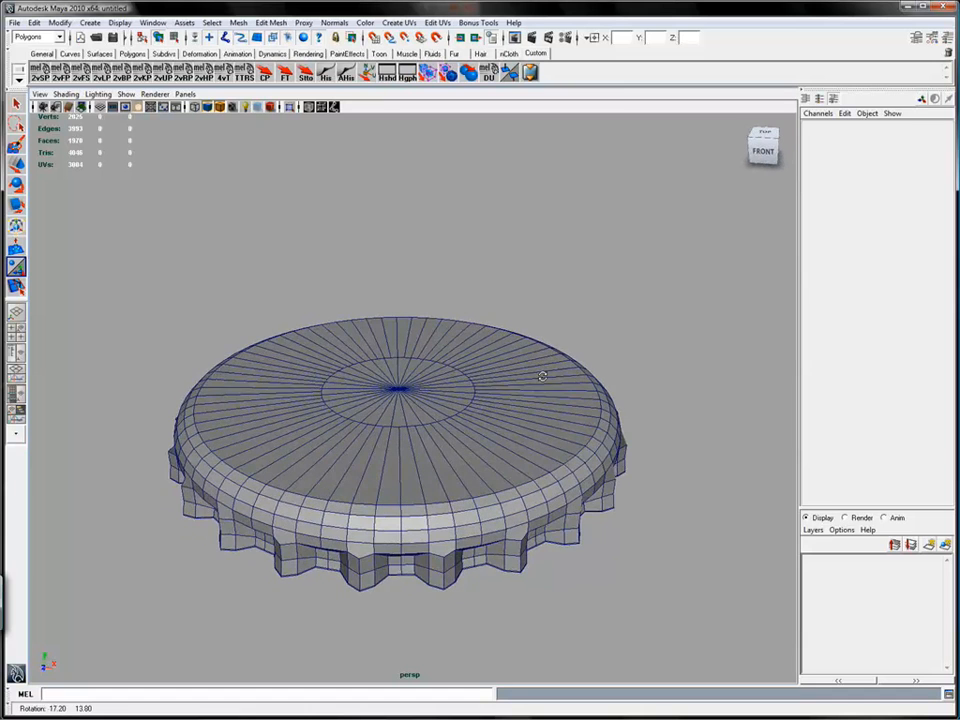
left_click(400, 420)
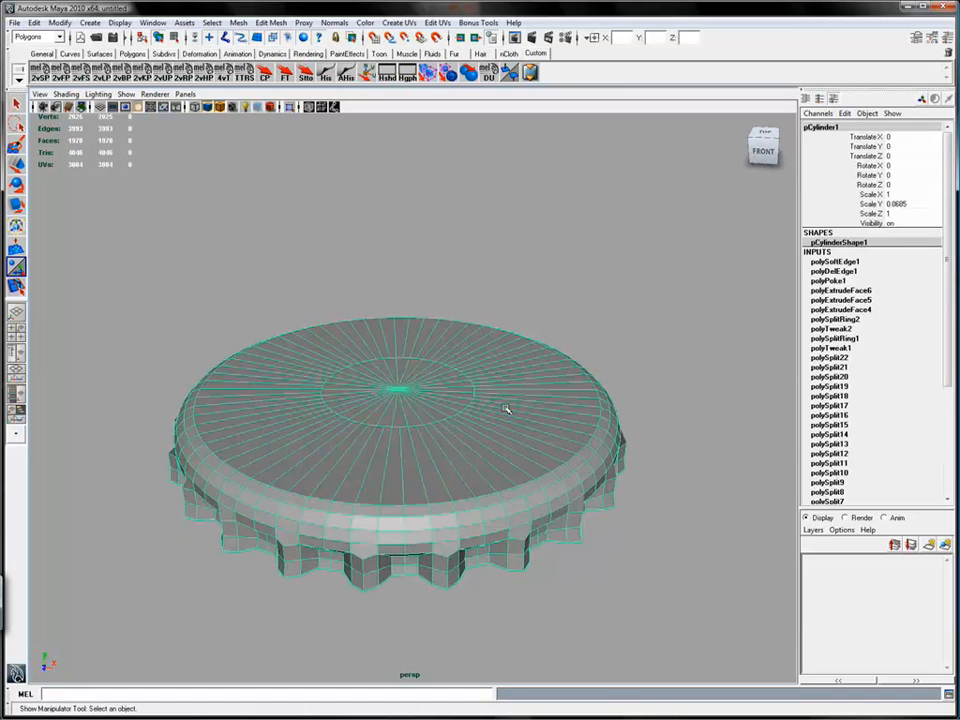
left_click(662, 331)
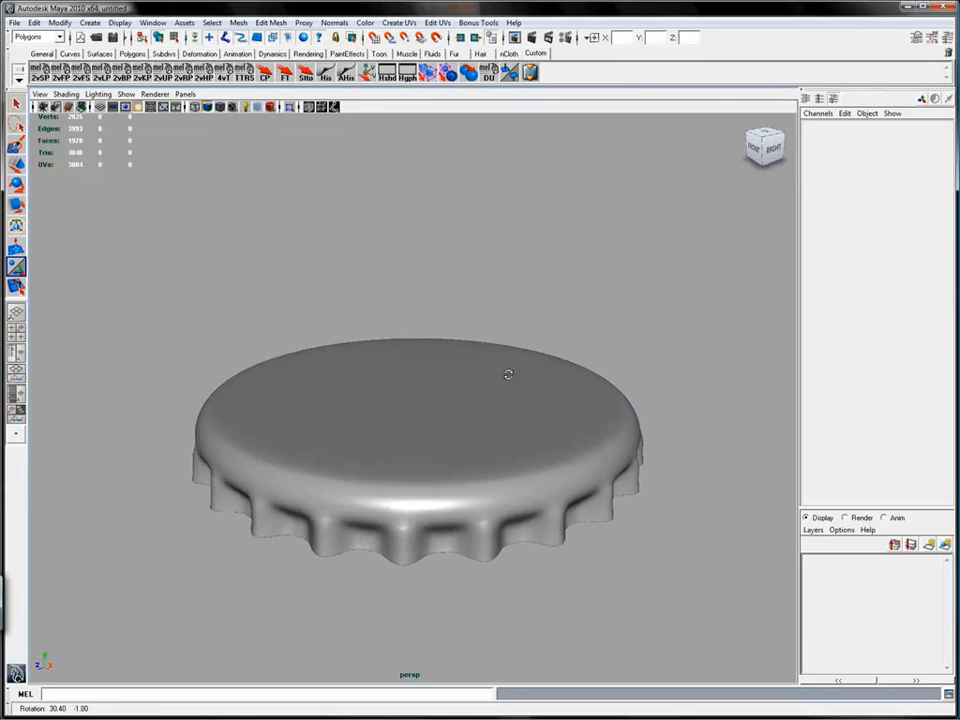
left_click_drag(508, 375, 458, 352)
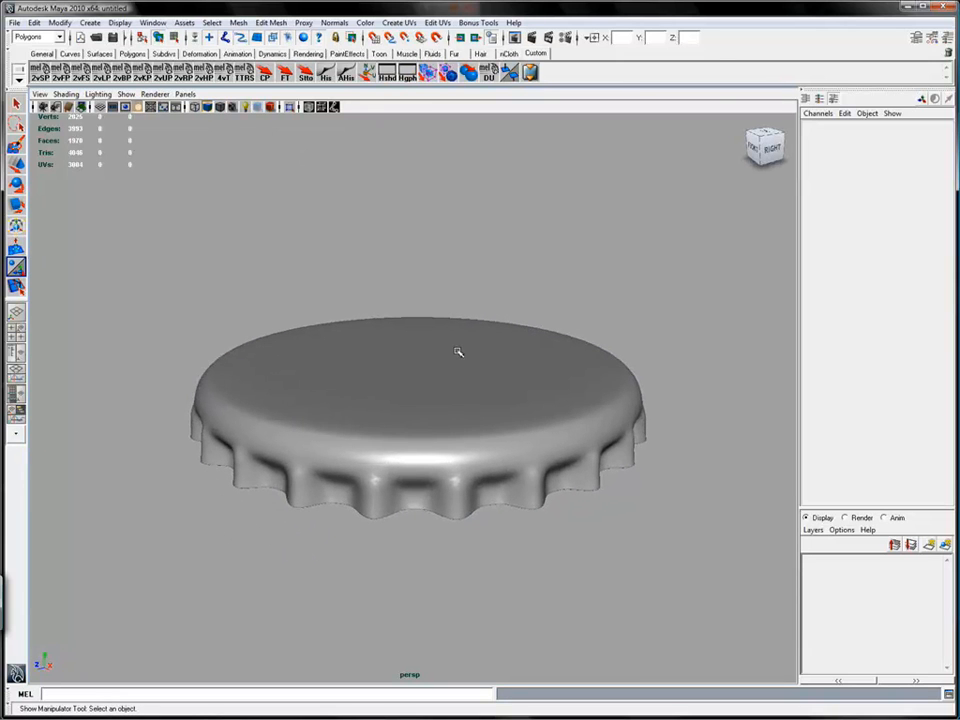
mouse_move(506, 288)
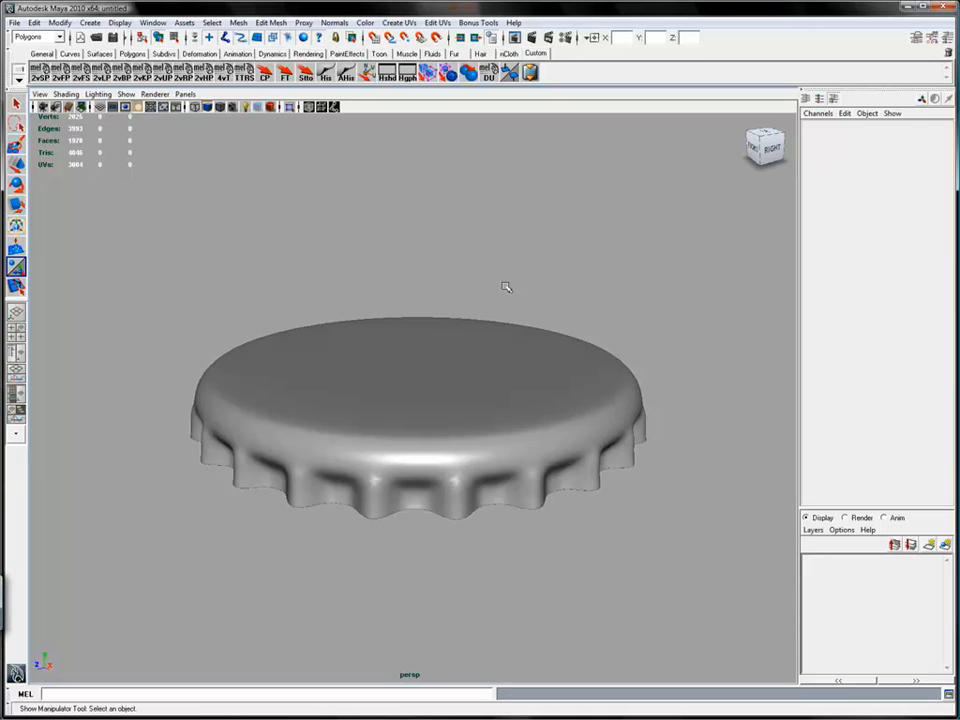